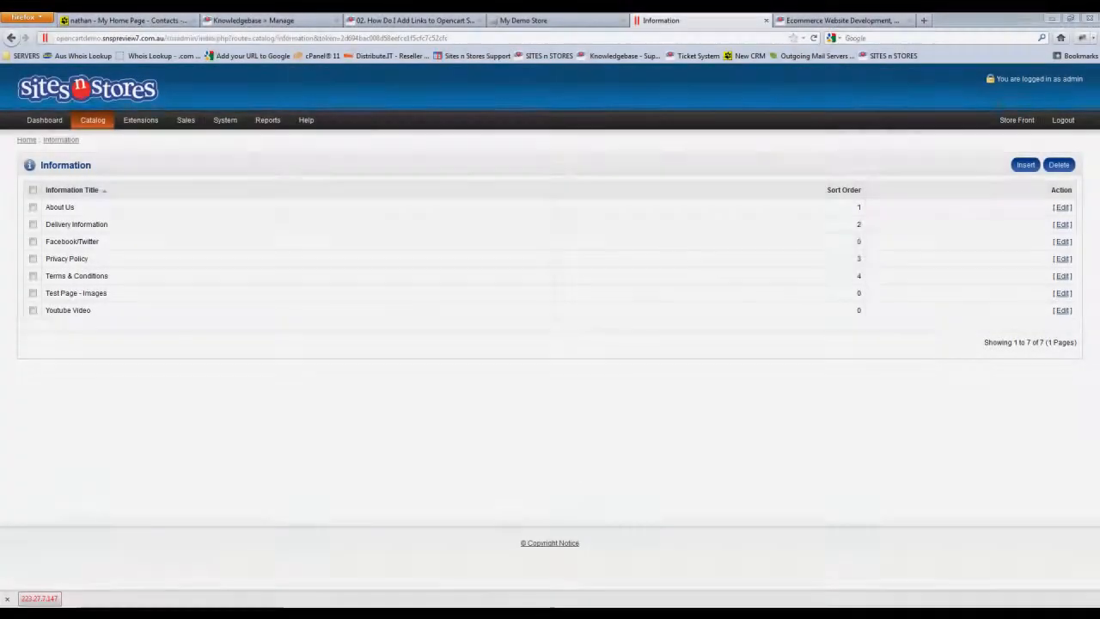
pyautogui.moveTo(575, 471)
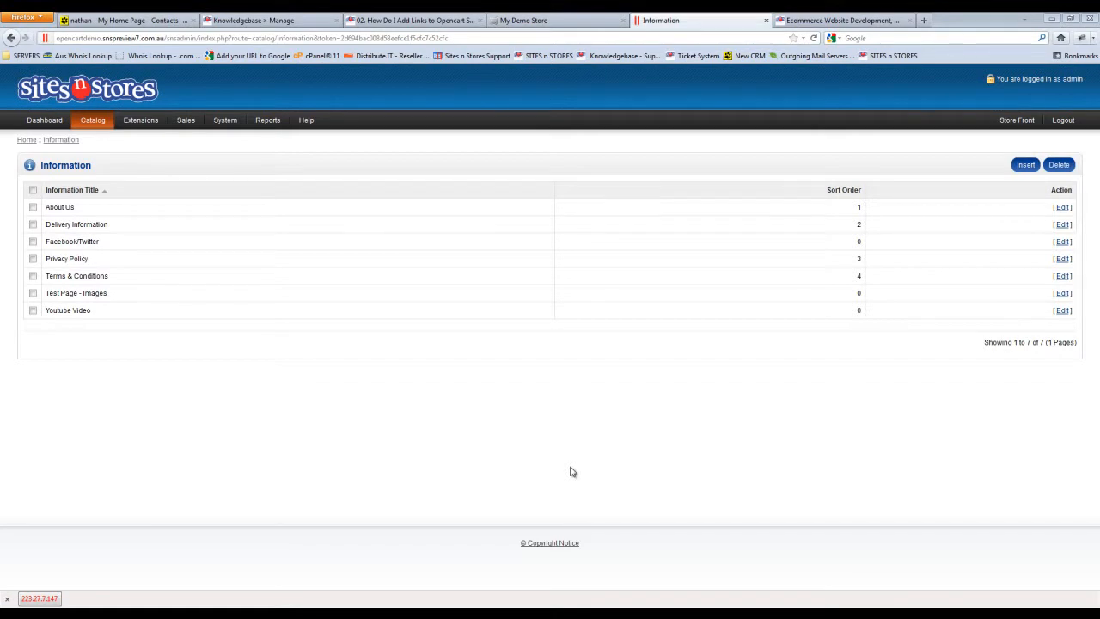
pyautogui.moveTo(590, 458)
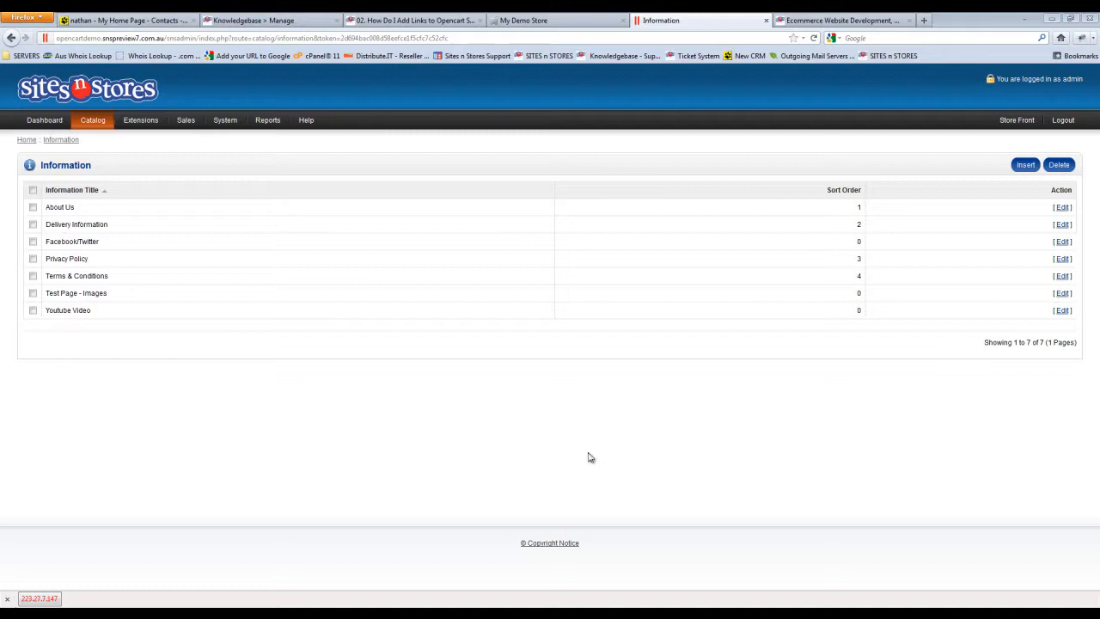
pyautogui.moveTo(94, 242)
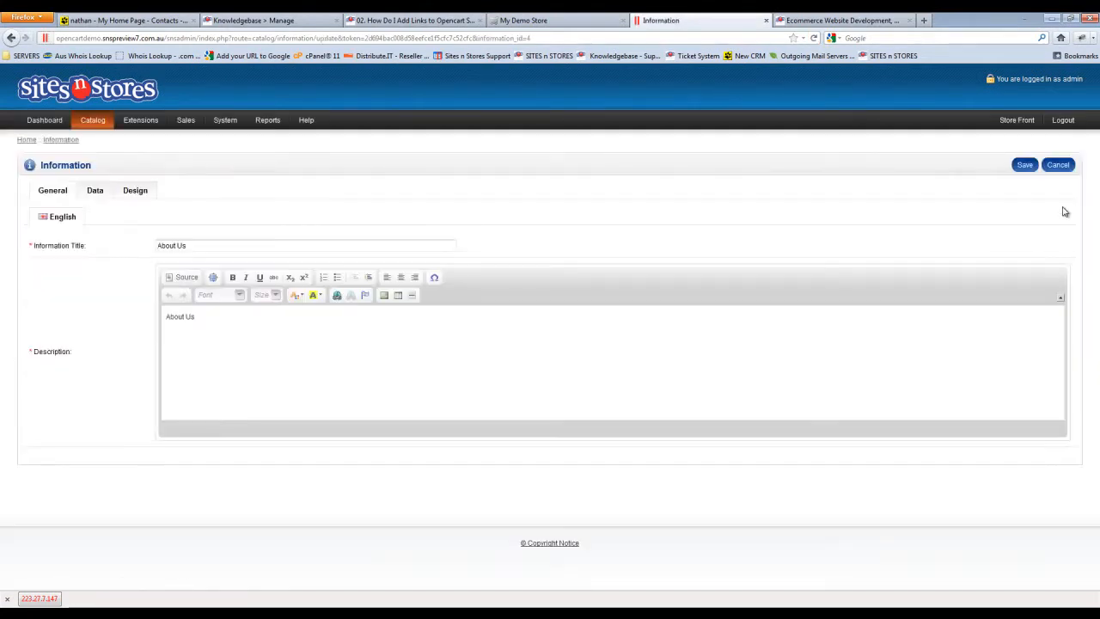
# Step: Add a 'Sites n Stores' line below About Us and set it to font size 36
pyautogui.click(257, 316)
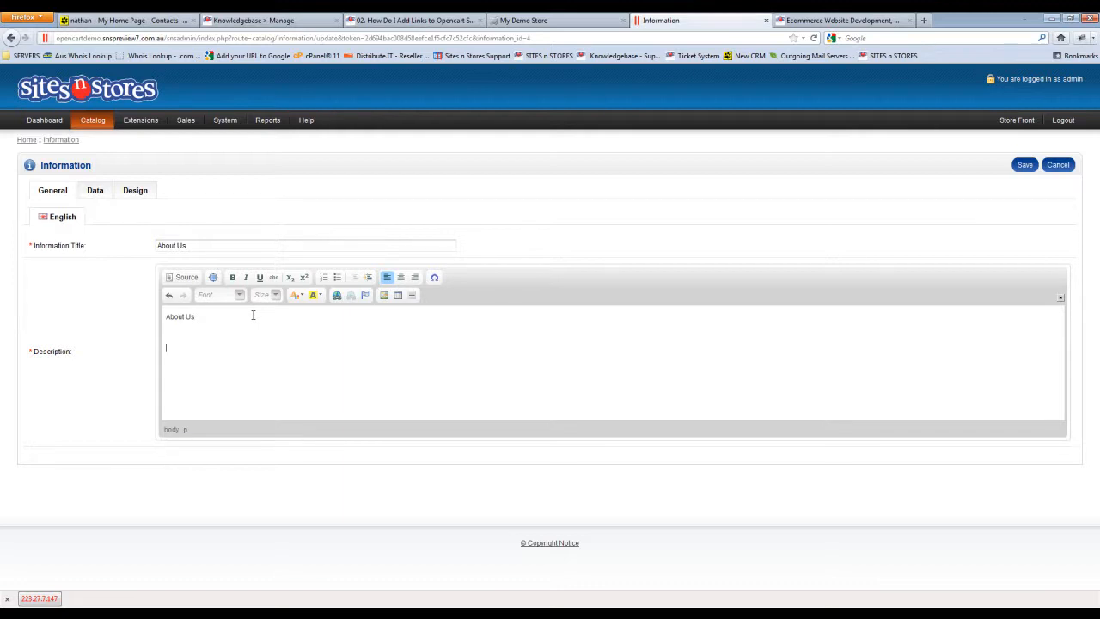
pyautogui.write('Sites n Store')
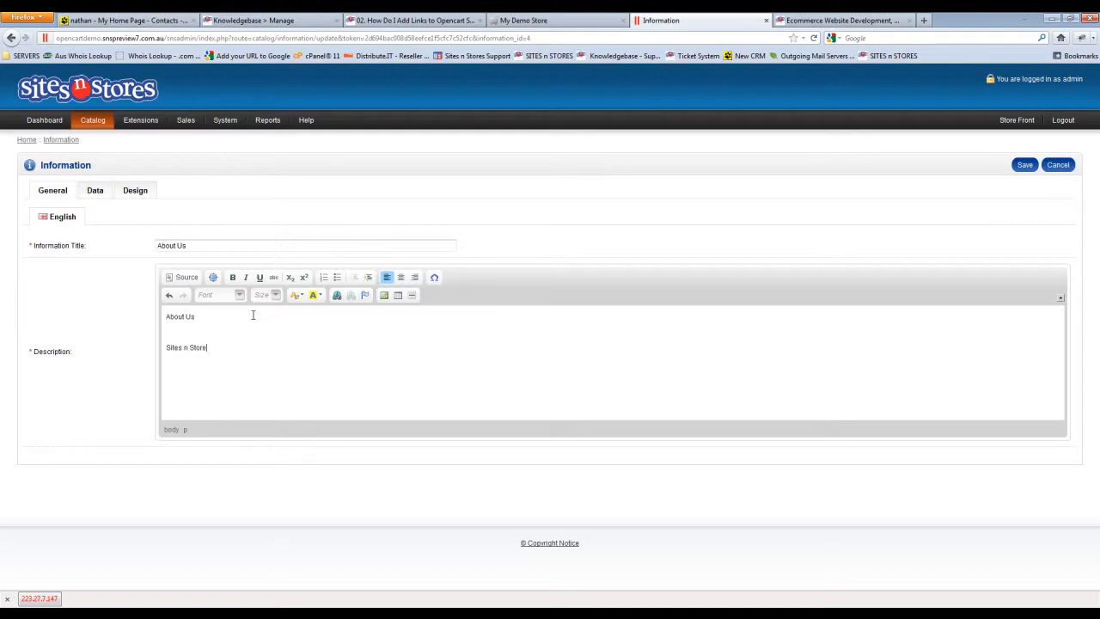
pyautogui.write('s')
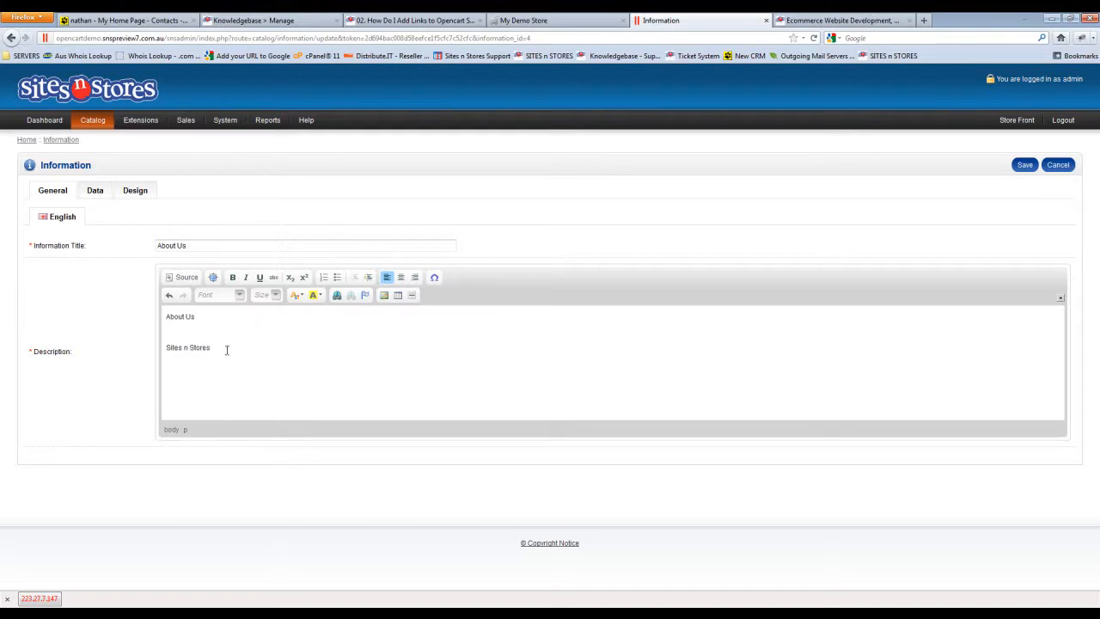
pyautogui.doubleClick(187, 347)
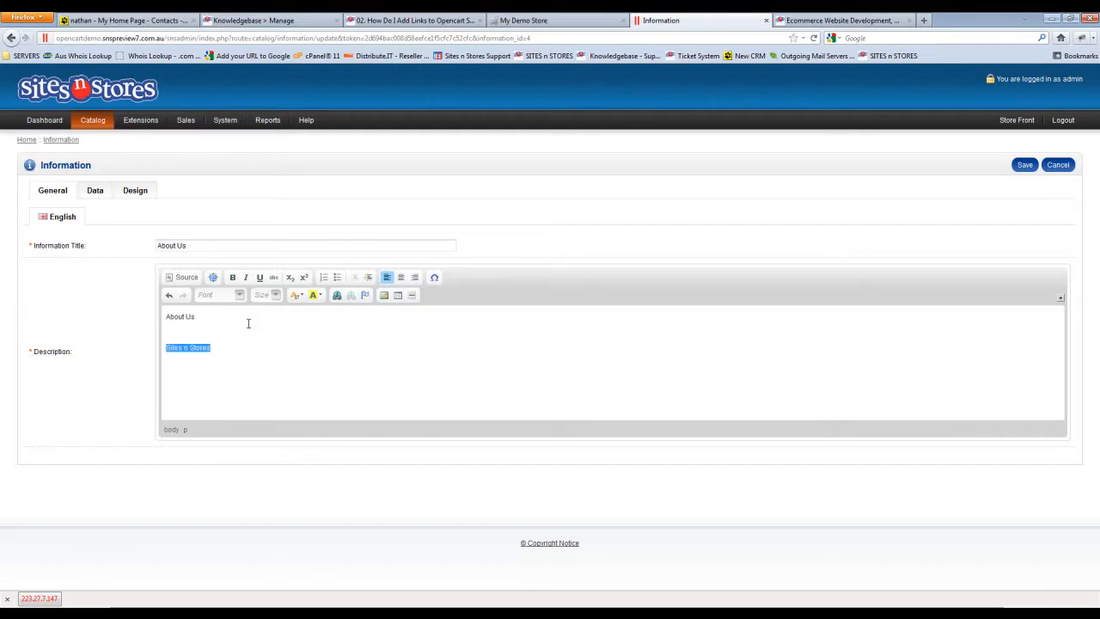
pyautogui.click(275, 294)
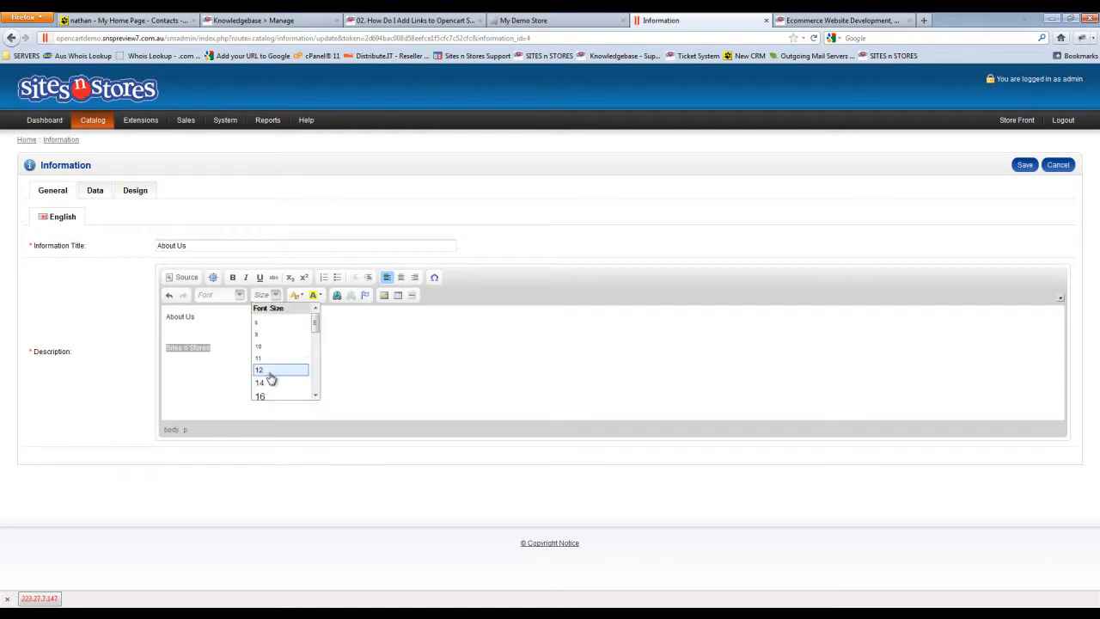
pyautogui.click(259, 382)
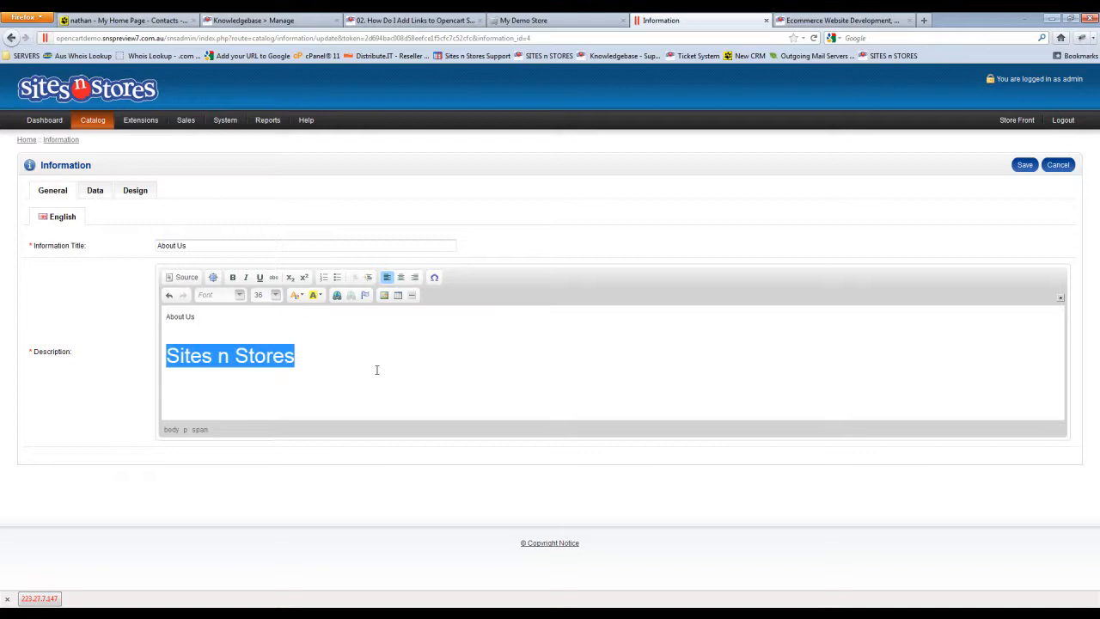
pyautogui.click(356, 359)
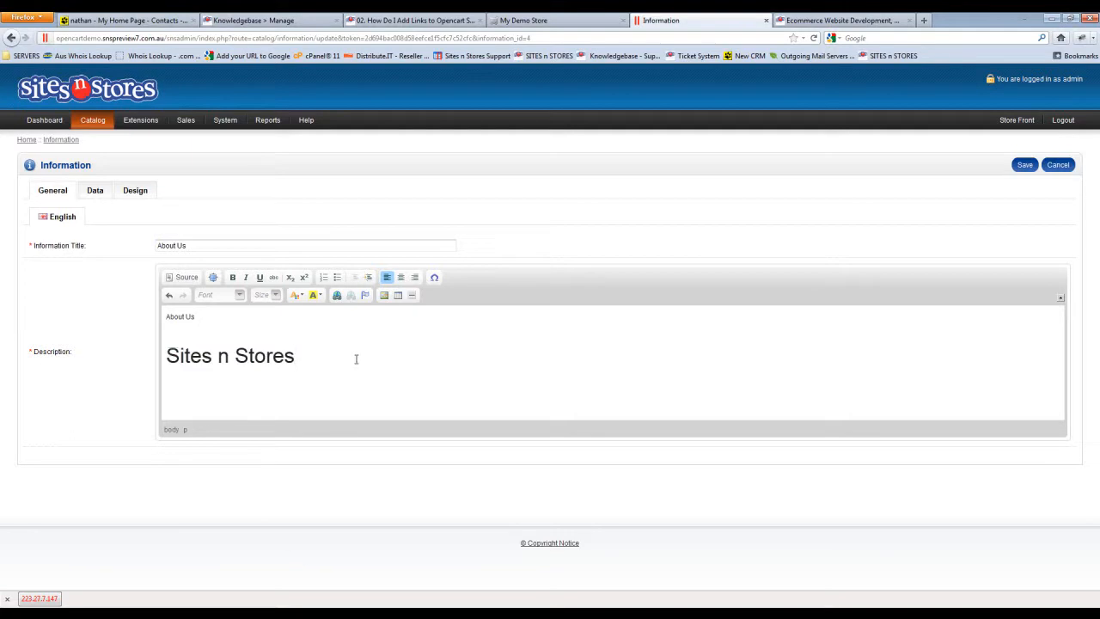
pyautogui.moveTo(398, 356)
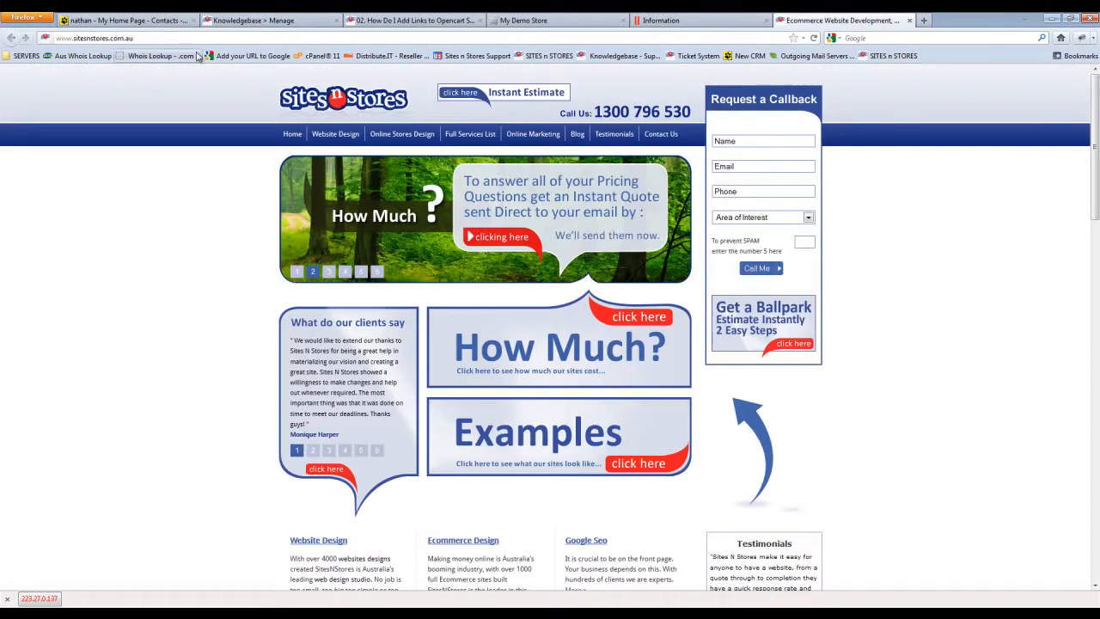
pyautogui.click(95, 38)
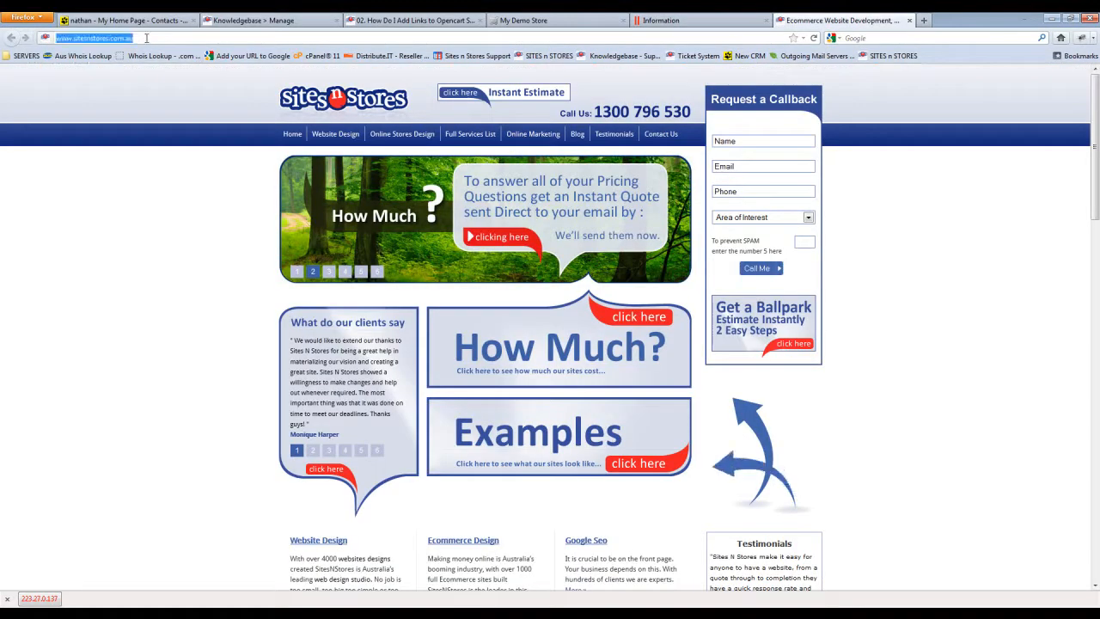
pyautogui.rightClick(95, 38)
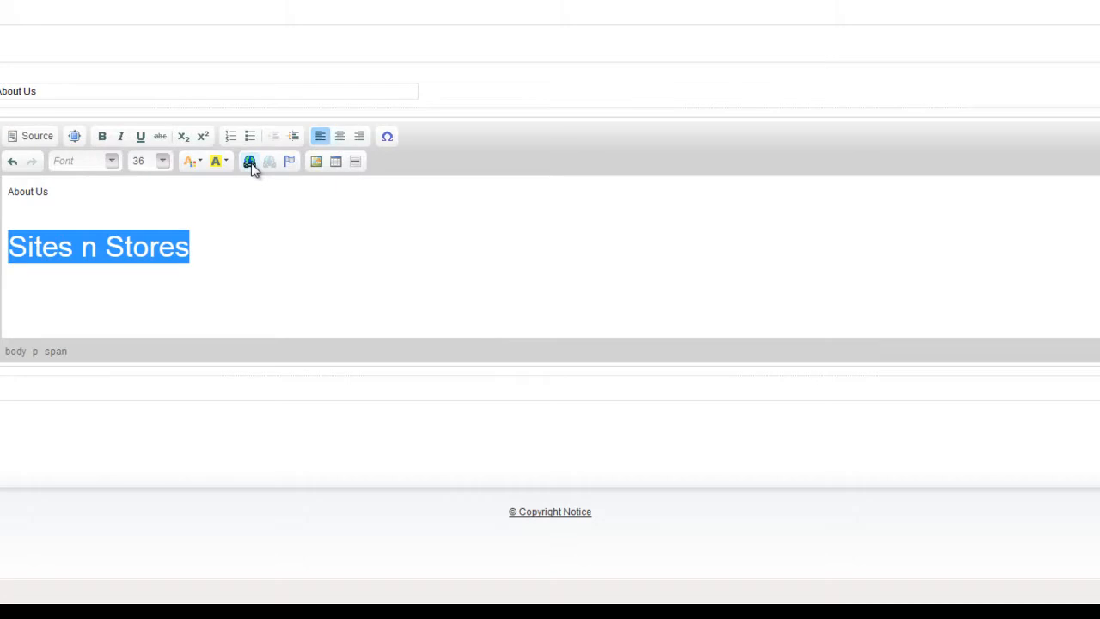
pyautogui.click(249, 162)
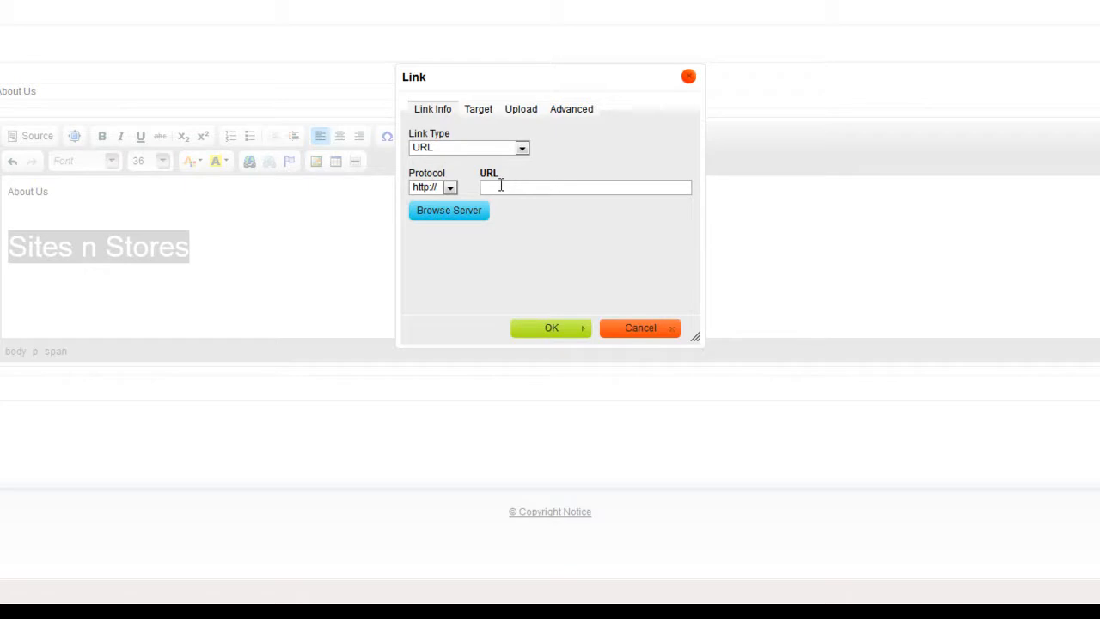
pyautogui.rightClick(587, 186)
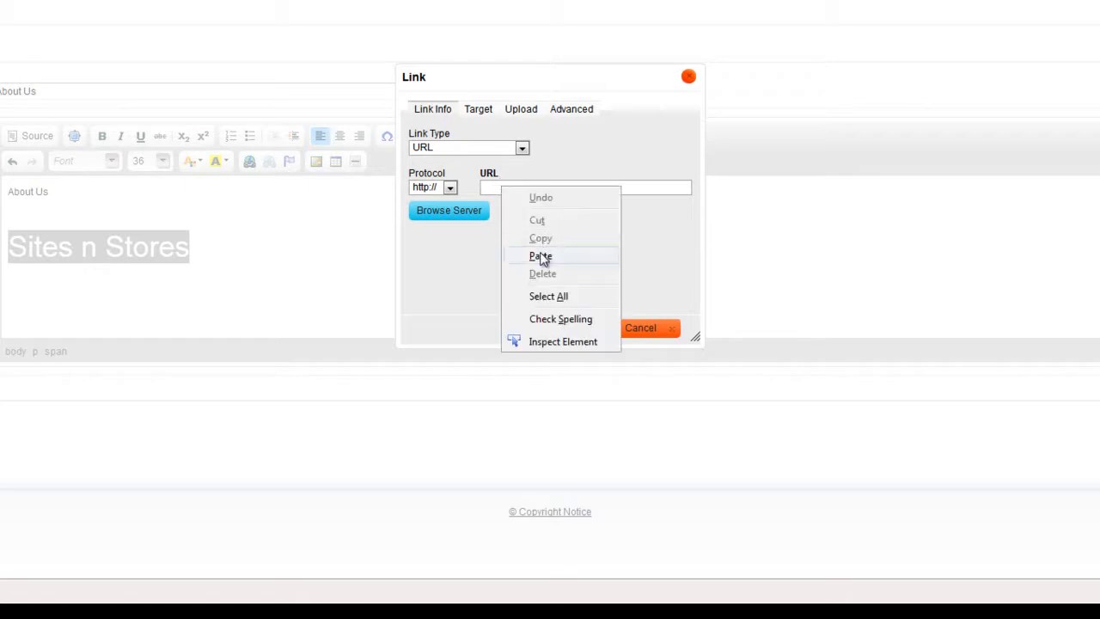
pyautogui.click(540, 255)
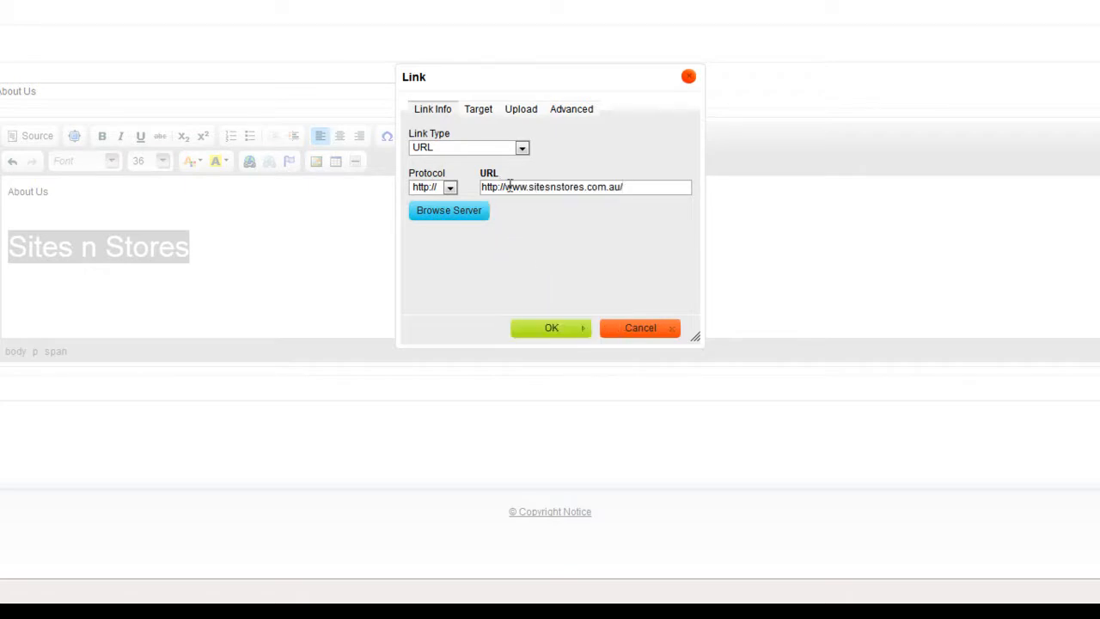
pyautogui.write('www.sitesnstores.com.au/')
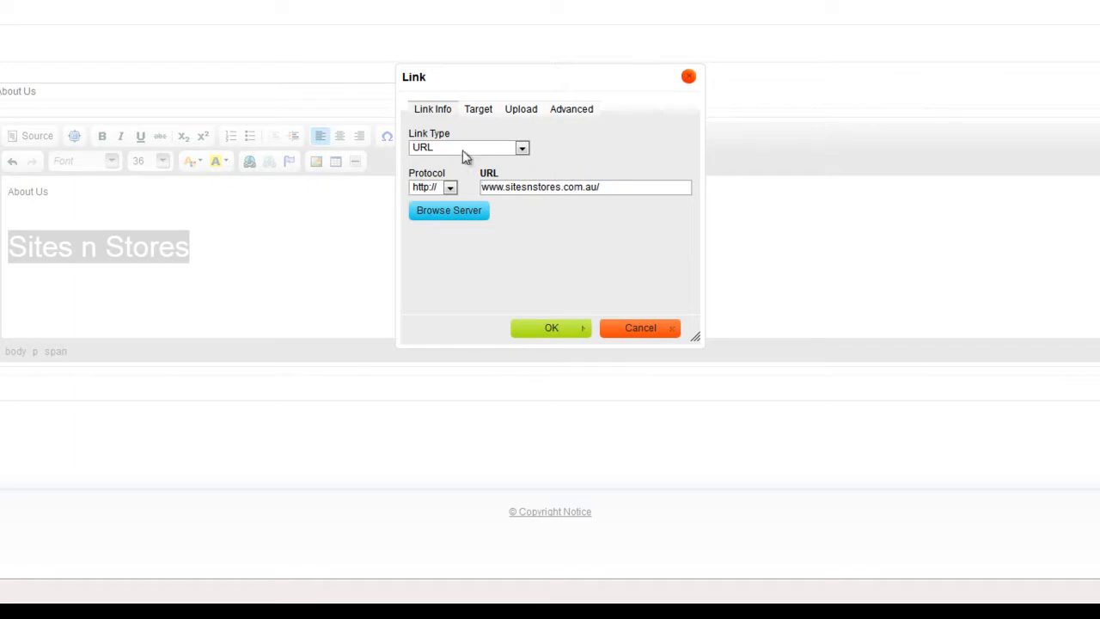
pyautogui.moveTo(479, 109)
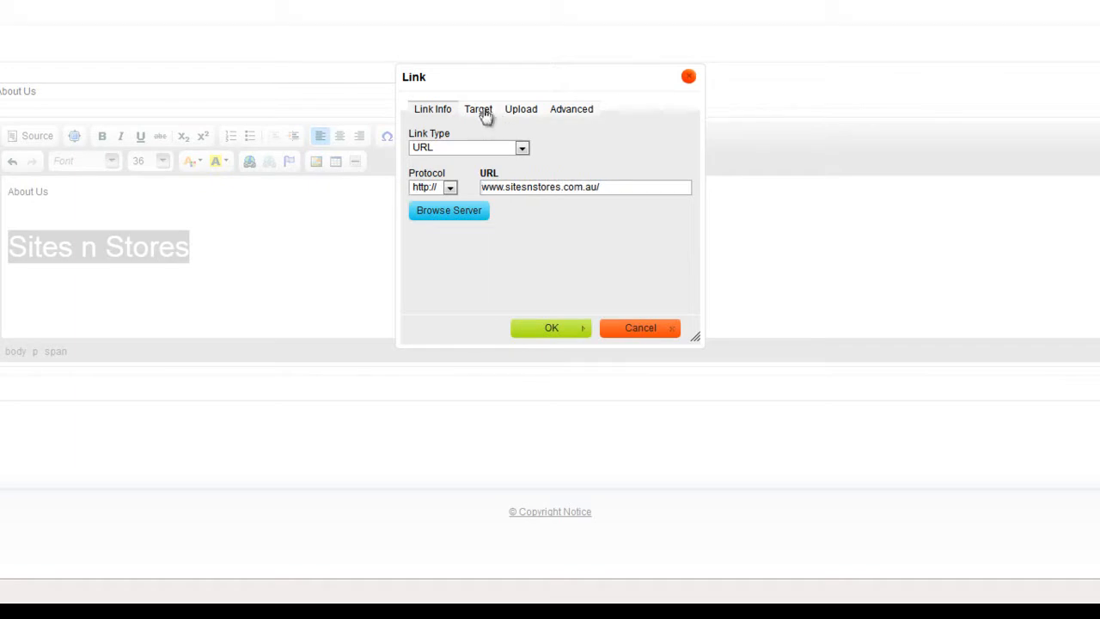
# Step: Set the link target to Same Window (_self), confirm, and save the About Us page
pyautogui.click(478, 109)
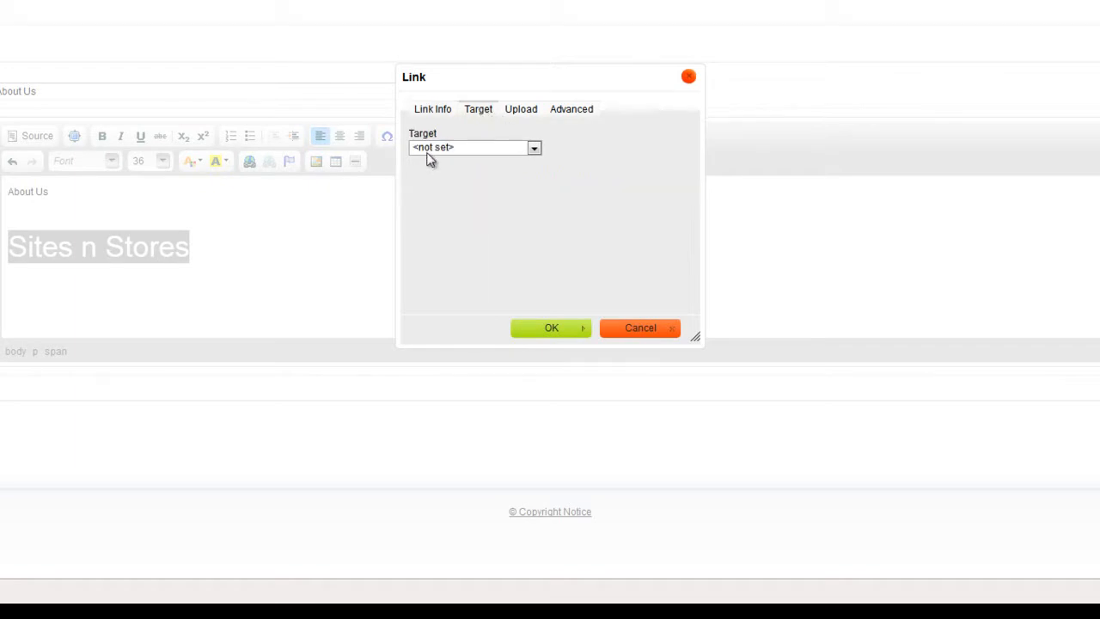
pyautogui.click(535, 148)
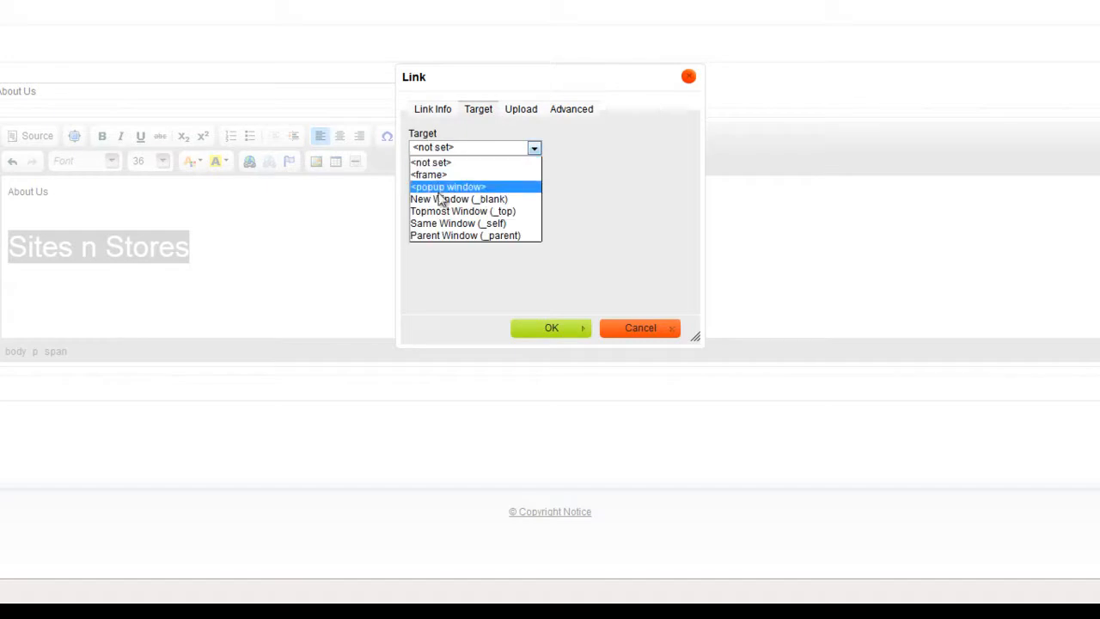
pyautogui.moveTo(446, 224)
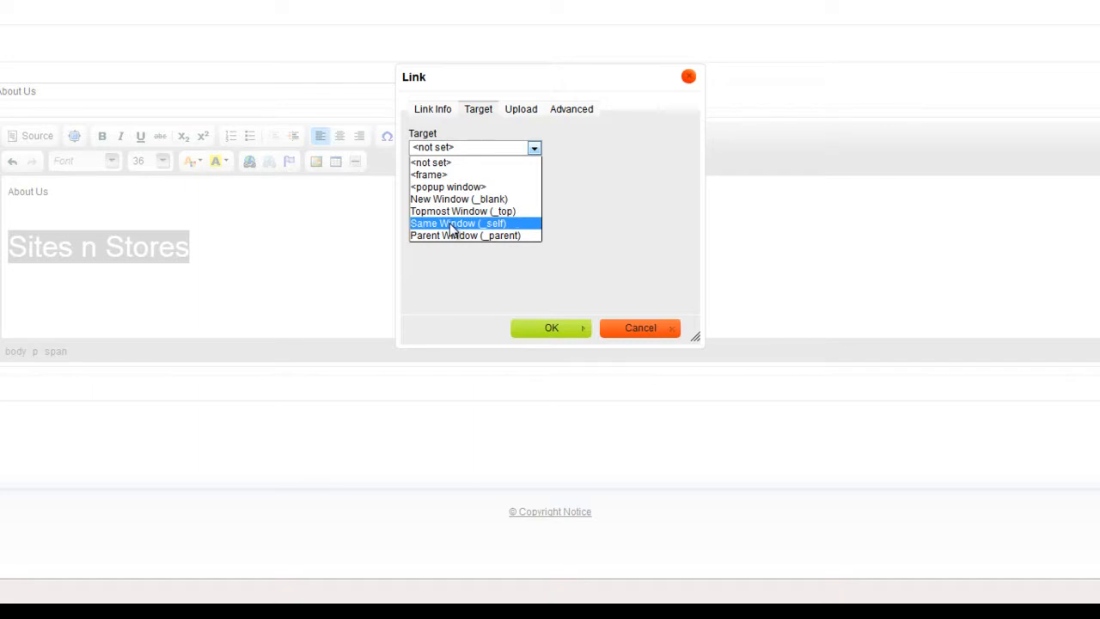
pyautogui.moveTo(459, 198)
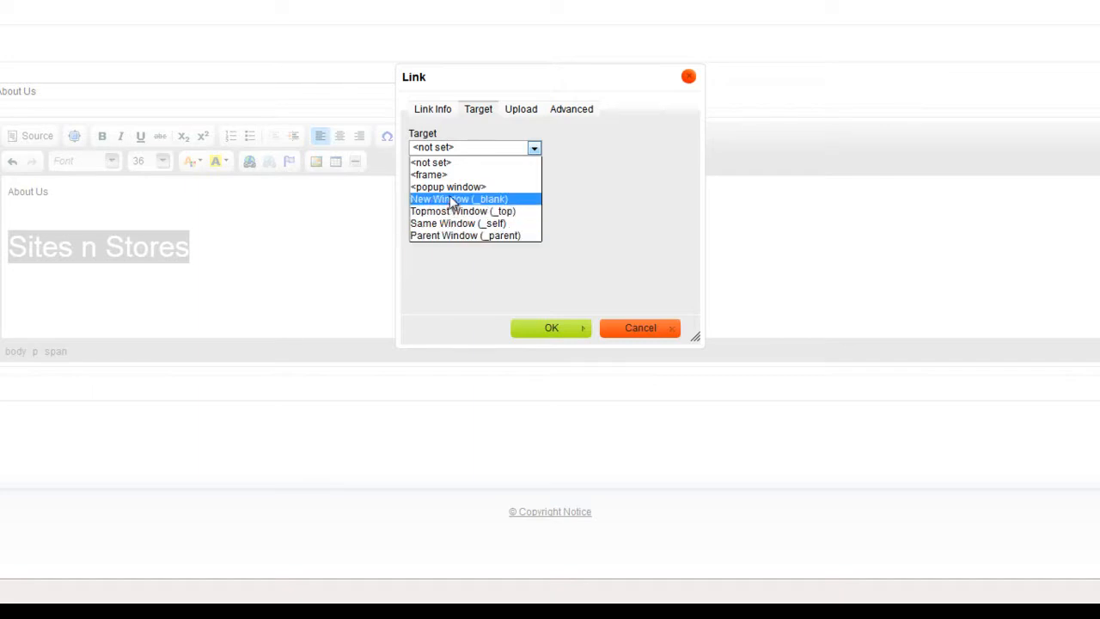
pyautogui.click(458, 223)
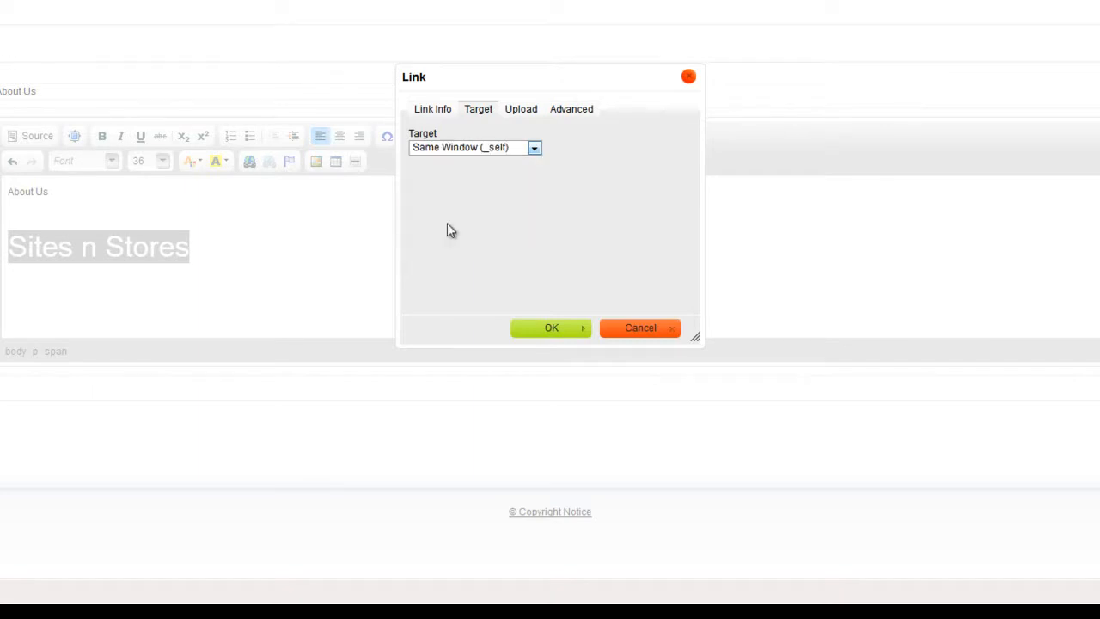
pyautogui.moveTo(658, 368)
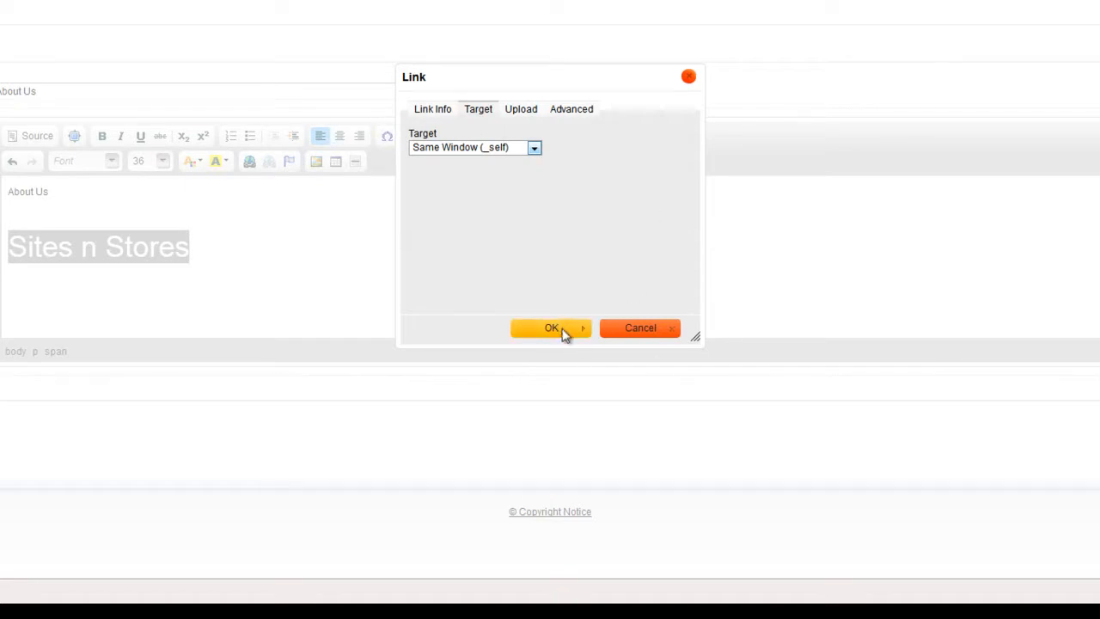
pyautogui.click(551, 328)
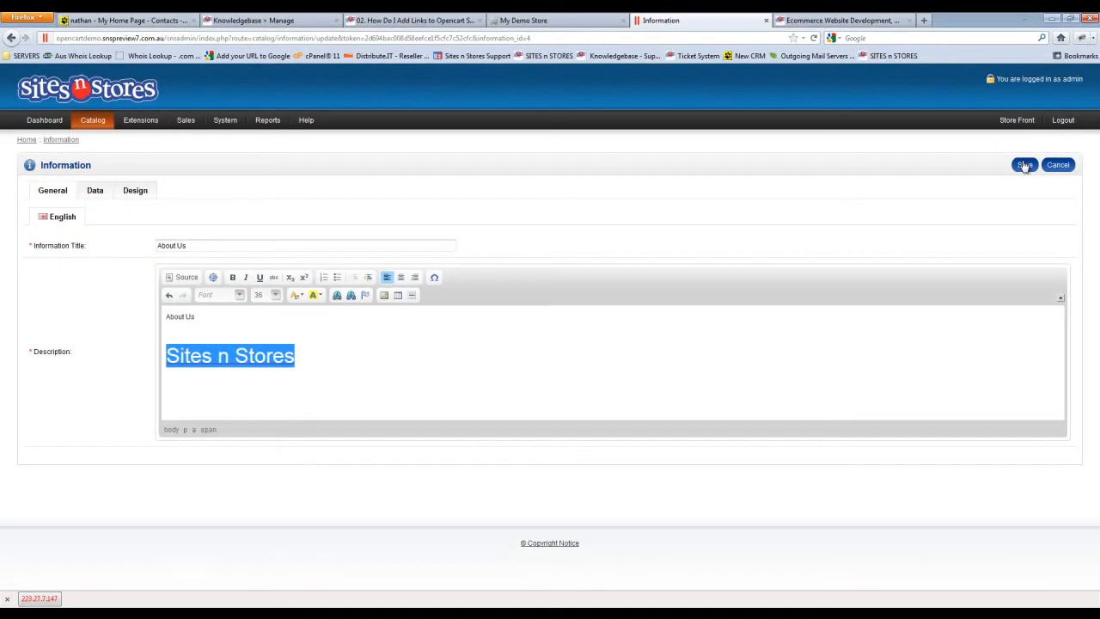
pyautogui.click(1024, 164)
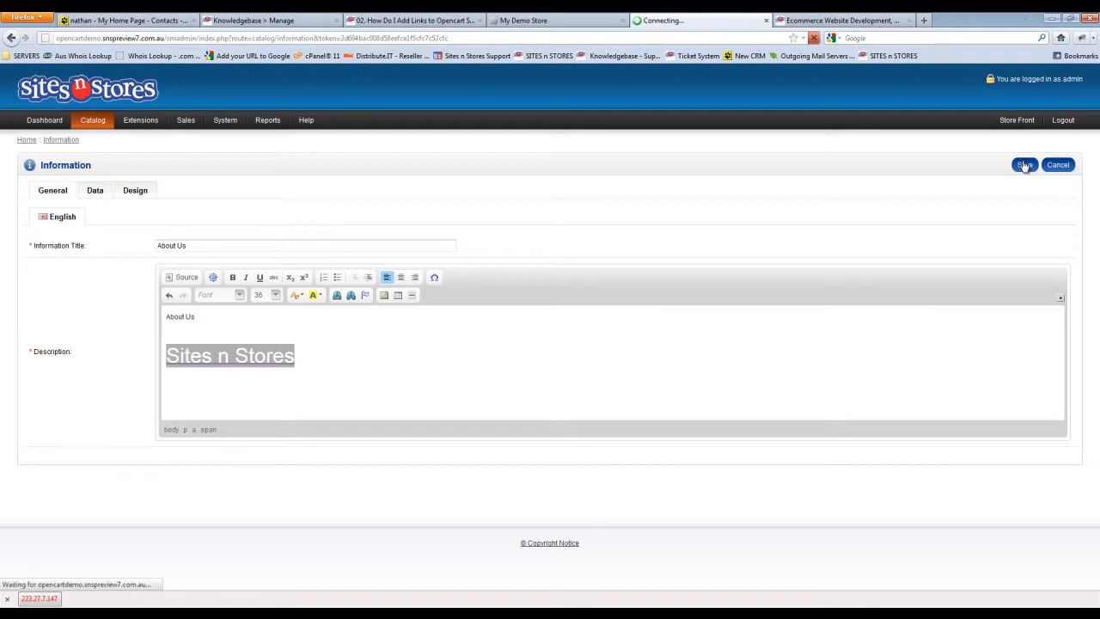
pyautogui.click(1024, 165)
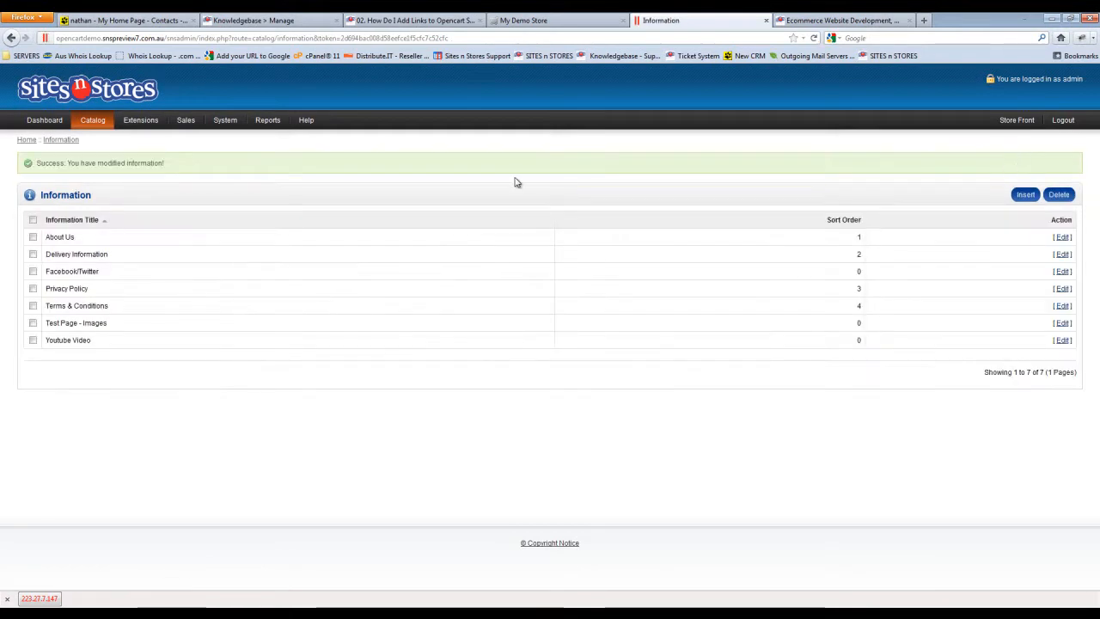
pyautogui.moveTo(565, 48)
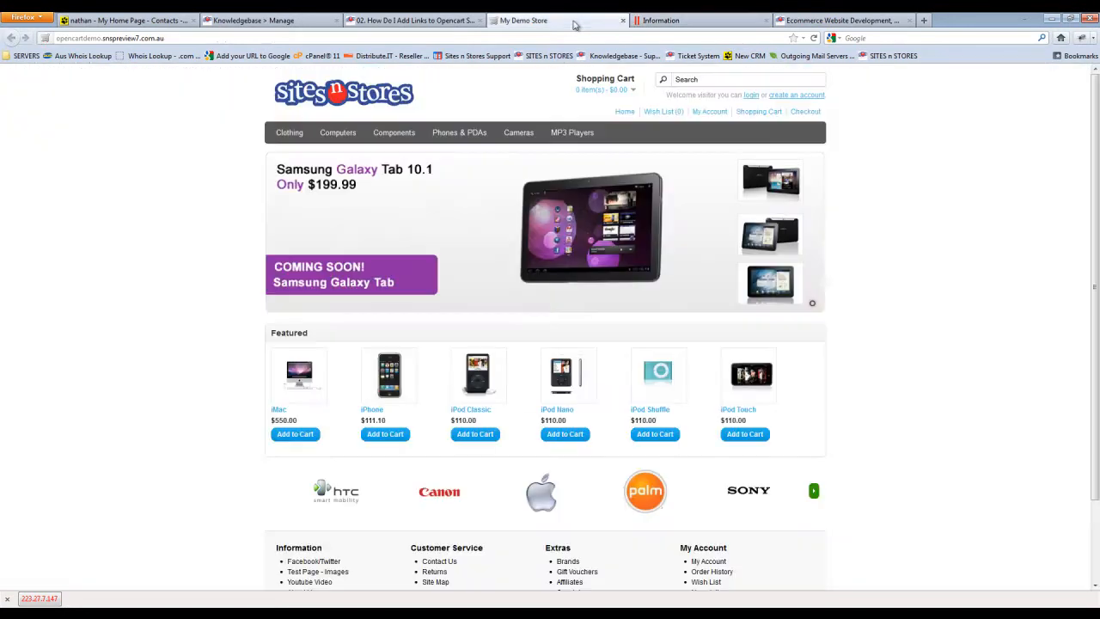
# Step: Open About Us from the storefront footer's Information links to view the linked heading
pyautogui.scroll(-3)
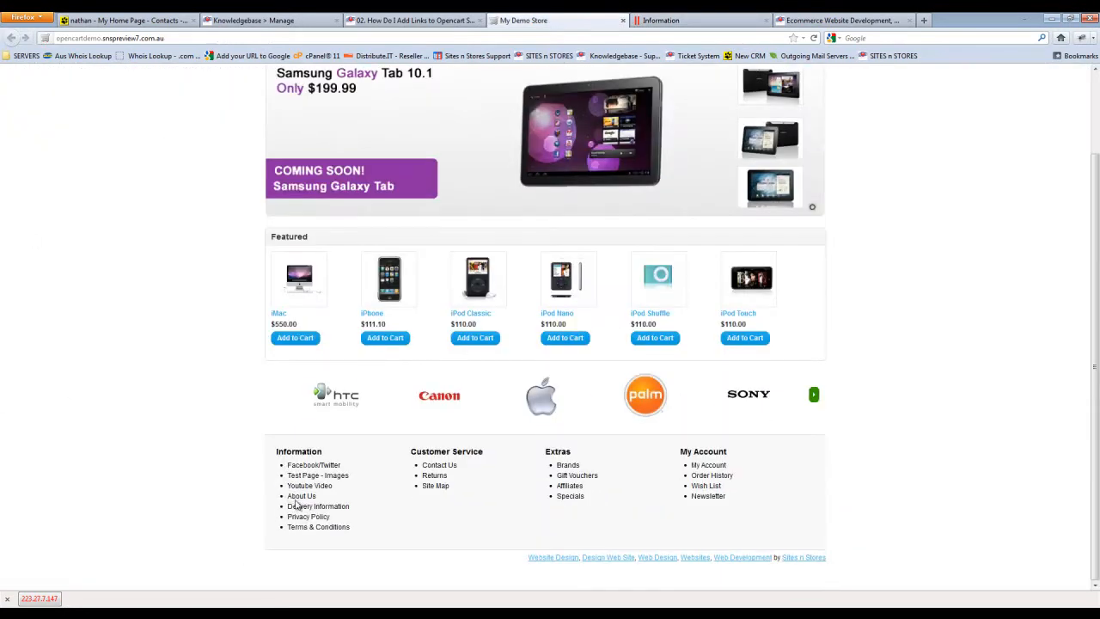
pyautogui.click(301, 496)
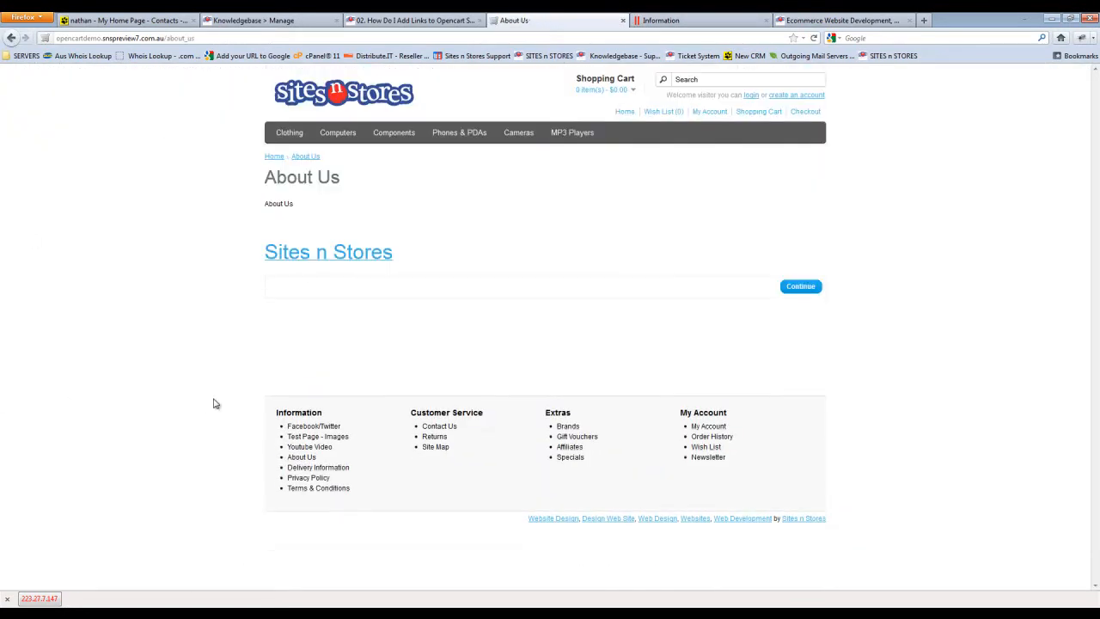